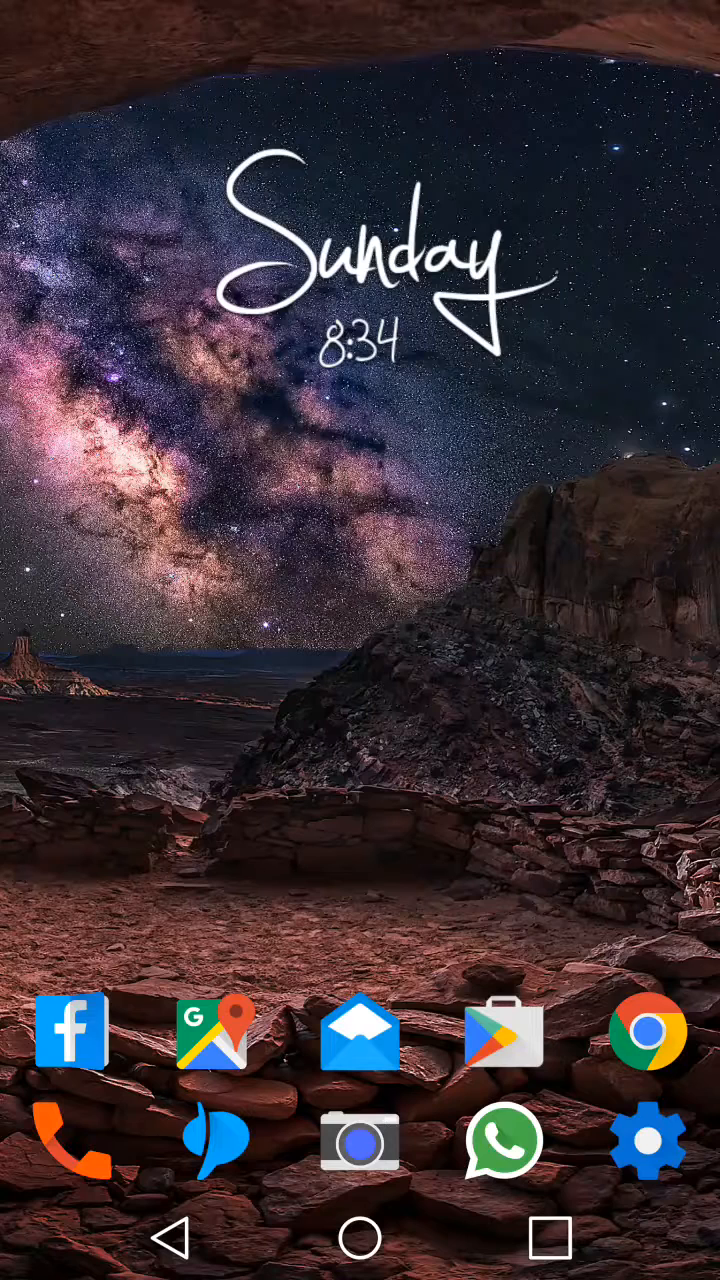
# Step: Launch Gmail and start adding a new email account to reach the setup welcome screen
pyautogui.click(360, 1032)
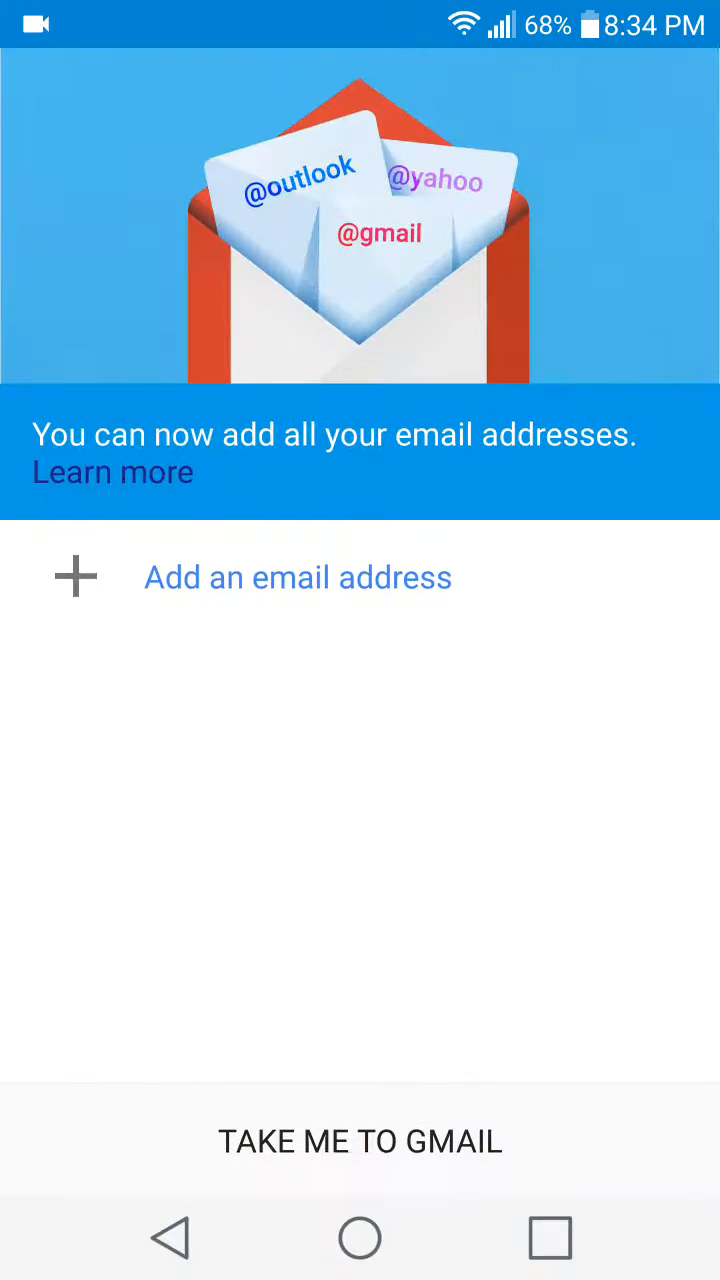
pyautogui.click(296, 576)
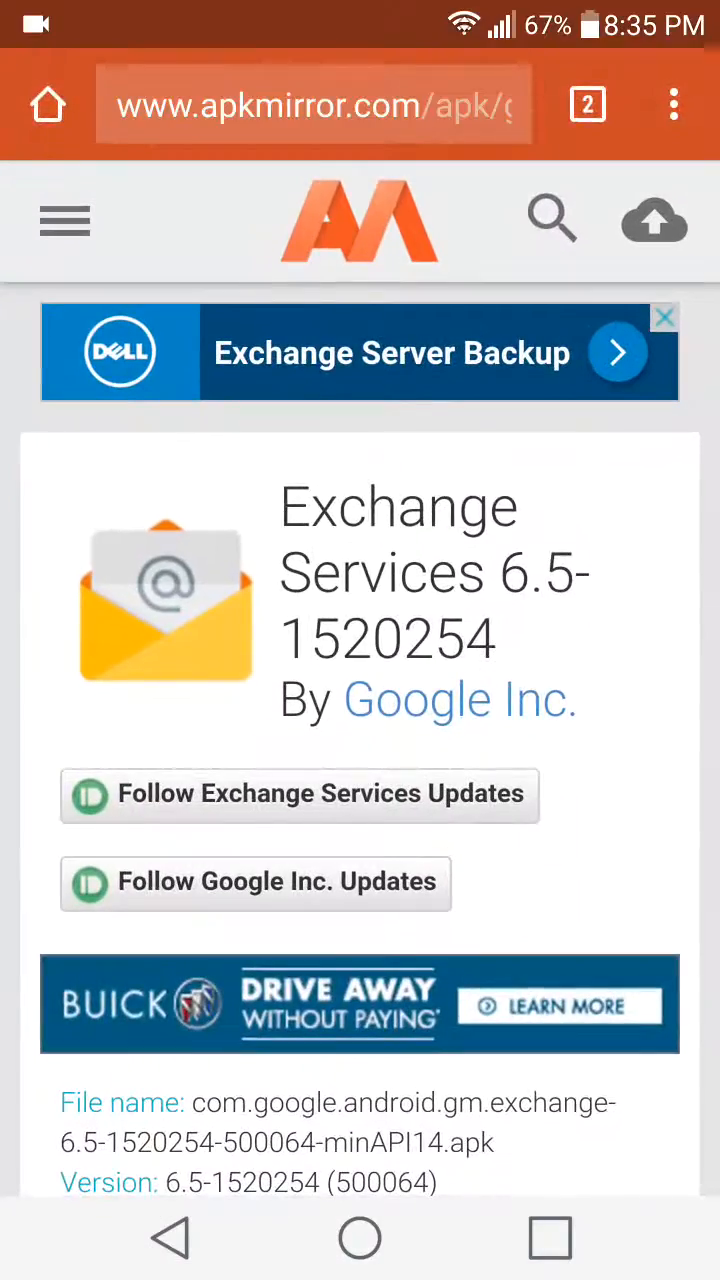
# Step: Download the Exchange Services 6.5 APK from APKMirror and confirm saving it to Downloads
pyautogui.scroll(-3)
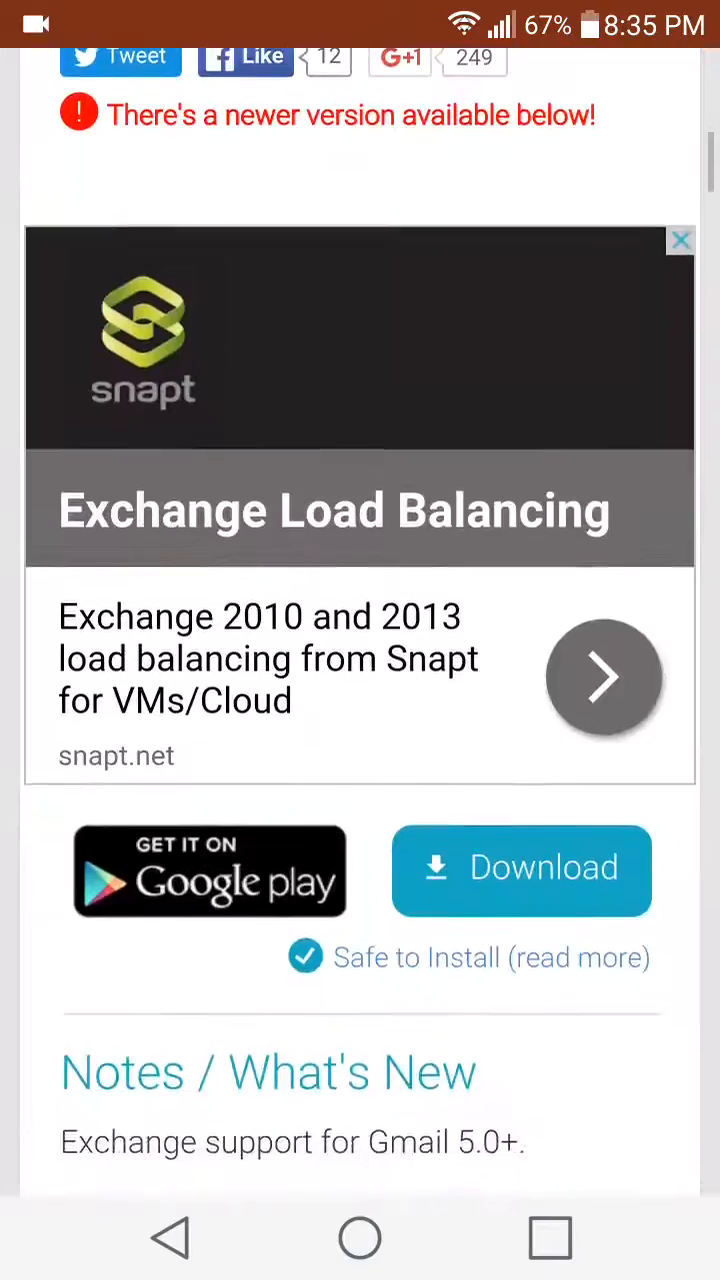
pyautogui.scroll(-3)
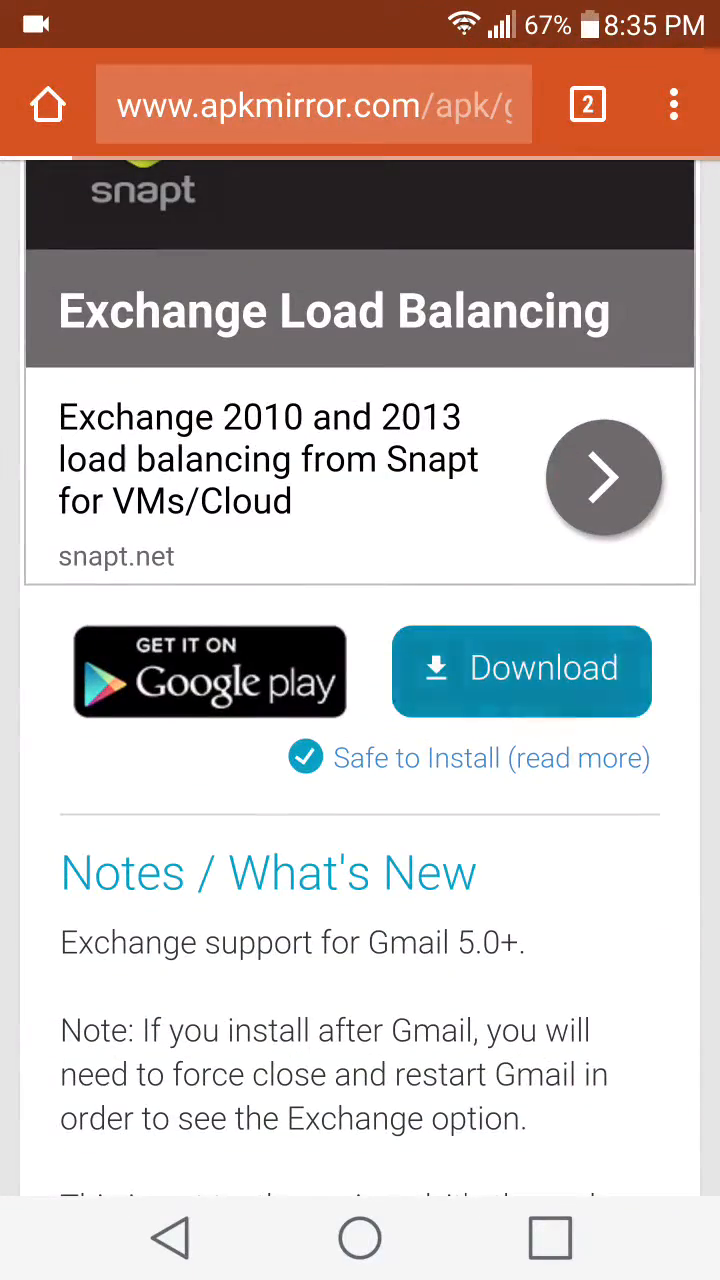
pyautogui.click(520, 670)
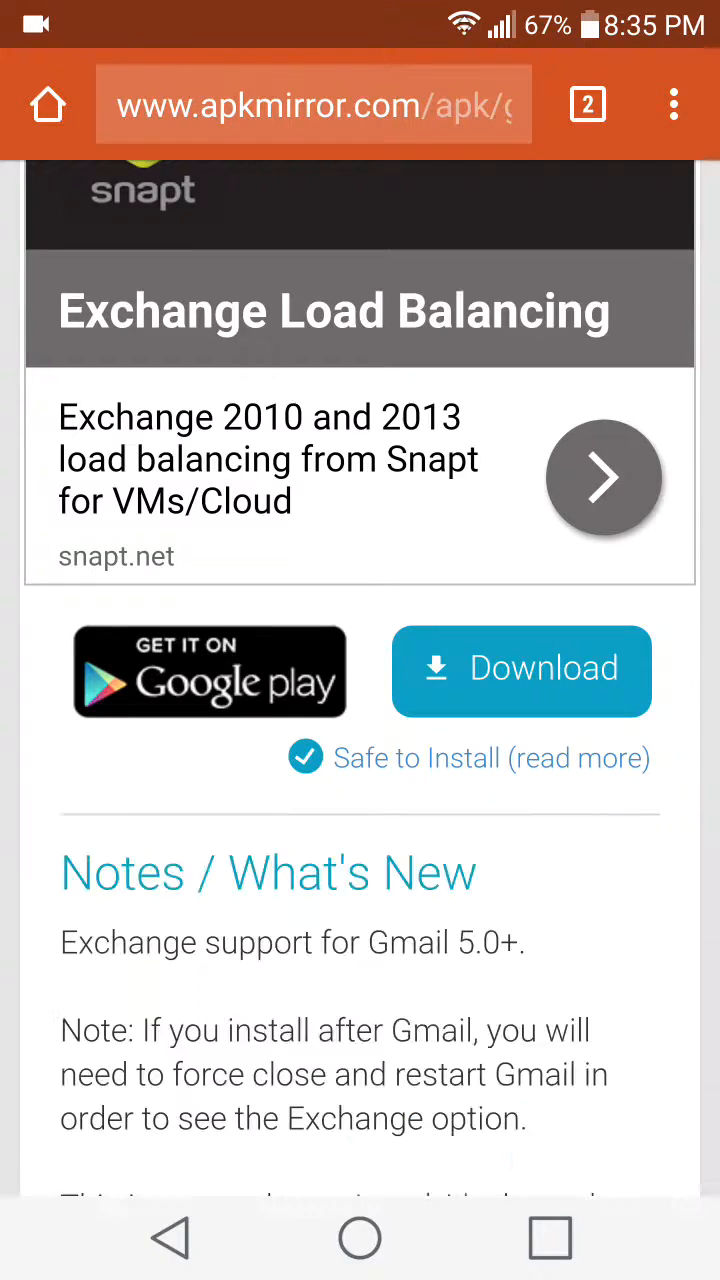
pyautogui.click(520, 672)
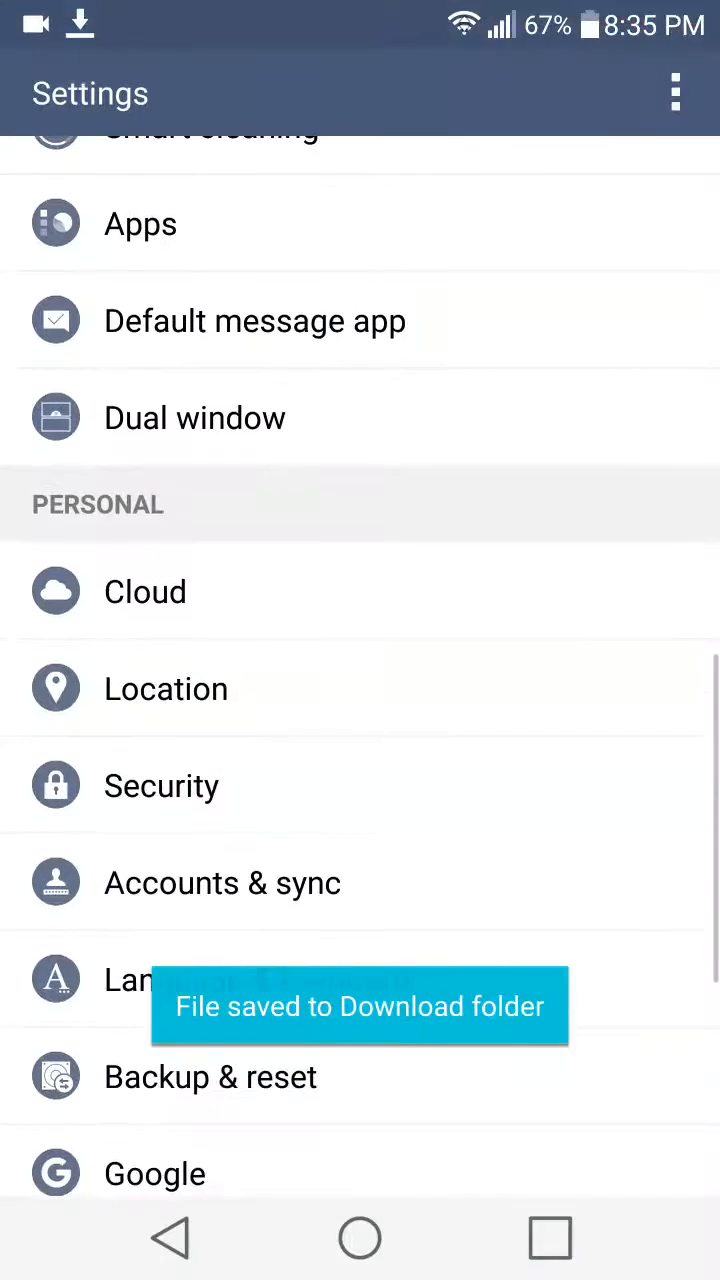
# Step: Navigate to the Security section of Android Settings
pyautogui.scroll(3)
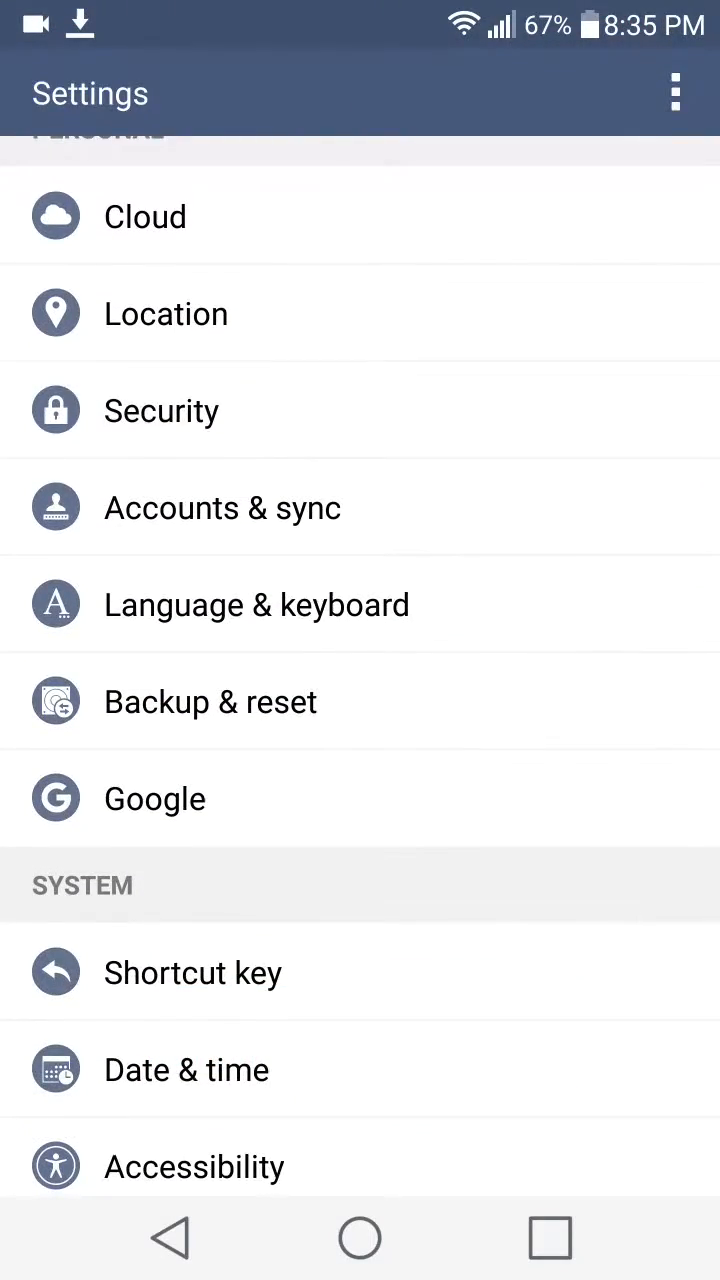
pyautogui.click(160, 410)
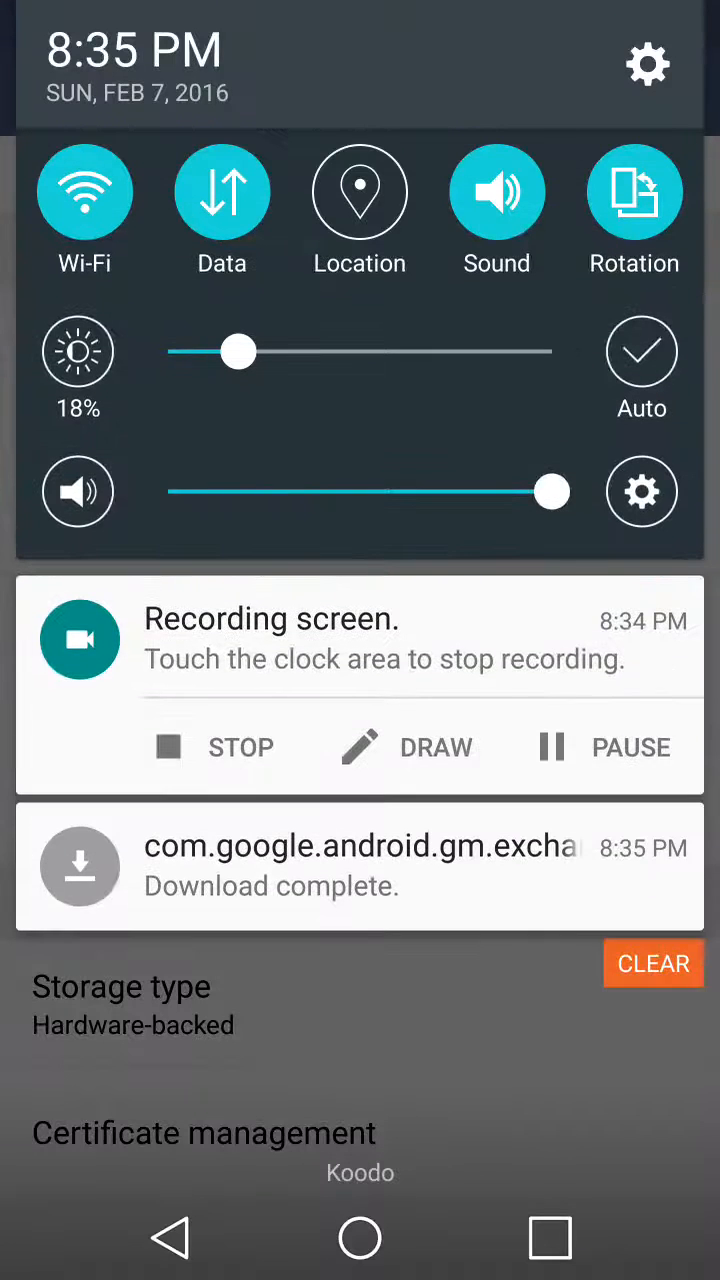
# Step: Install Exchange Services from the completed download notification and dismiss the installer with Done
pyautogui.click(360, 864)
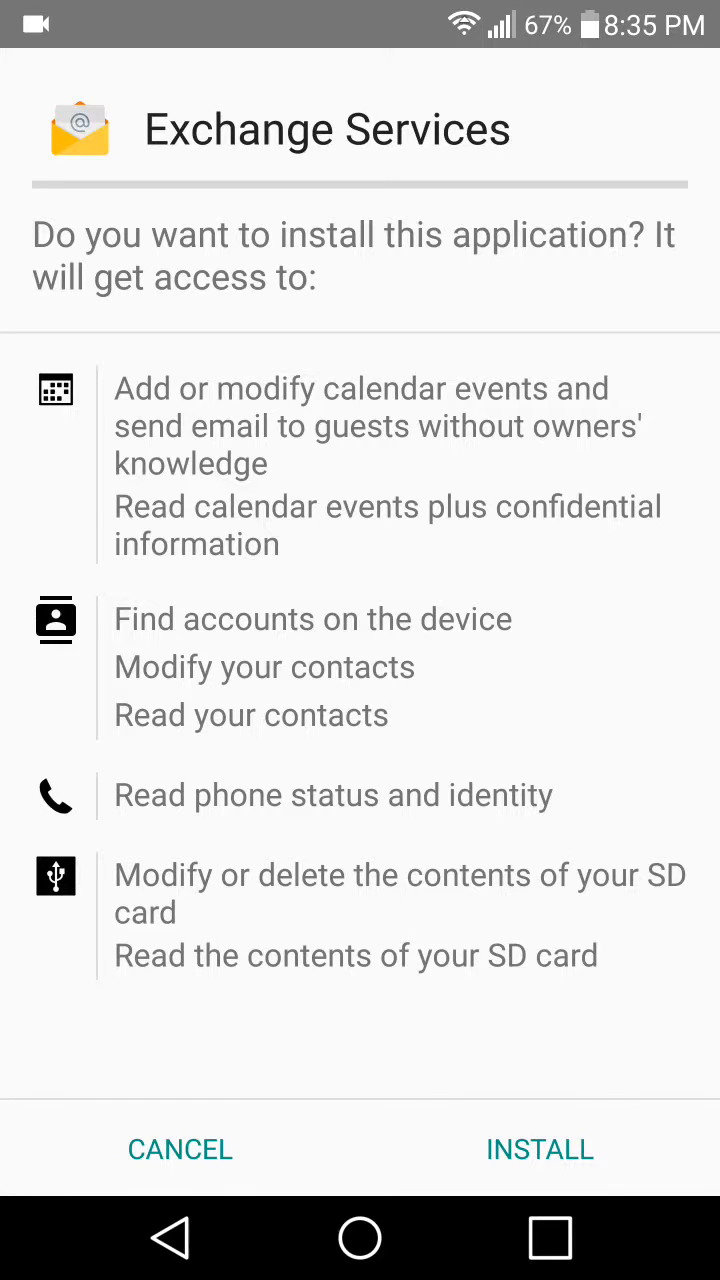
pyautogui.click(540, 1148)
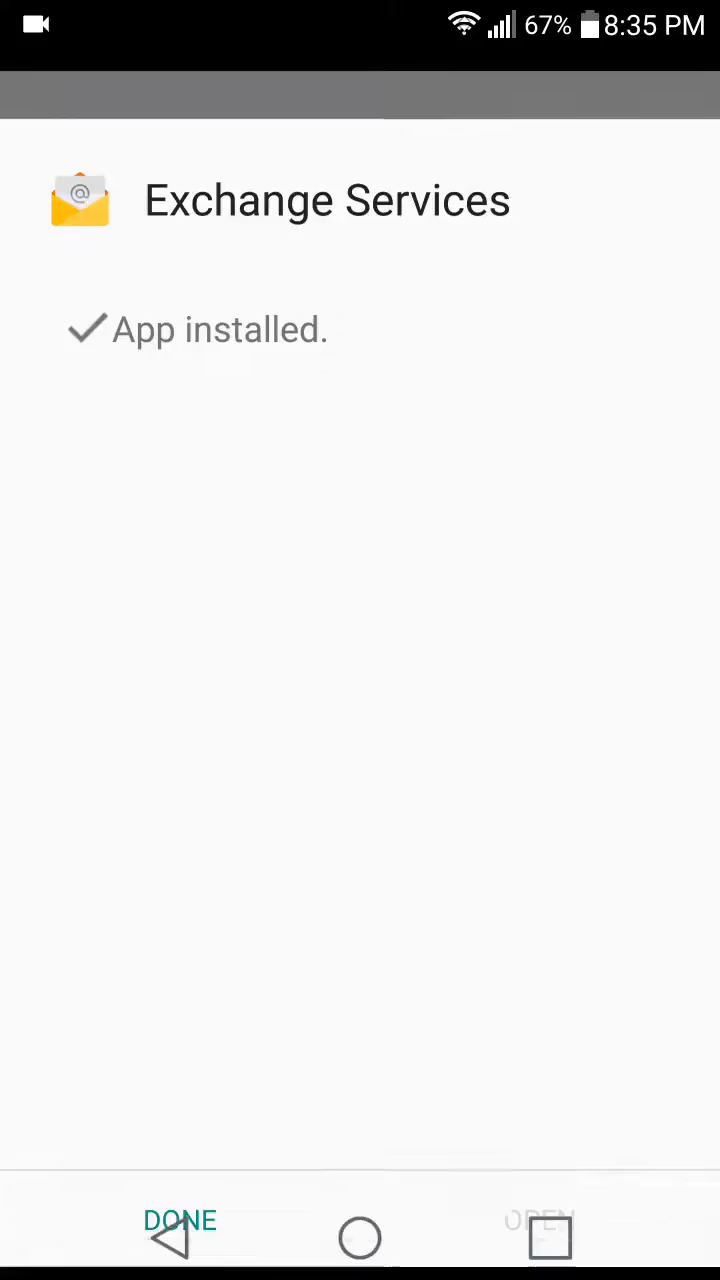
pyautogui.click(180, 1220)
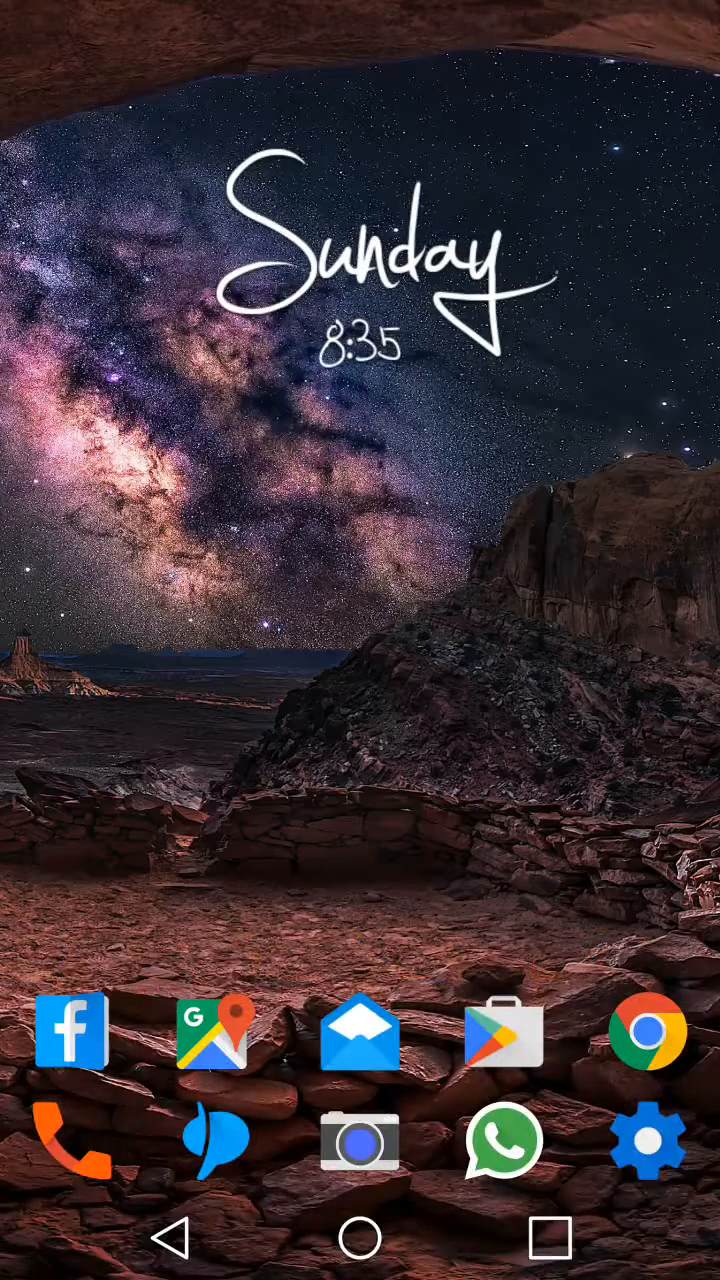
# Step: Bring up the recent apps list and scroll the cards to find Gmail
pyautogui.click(360, 1034)
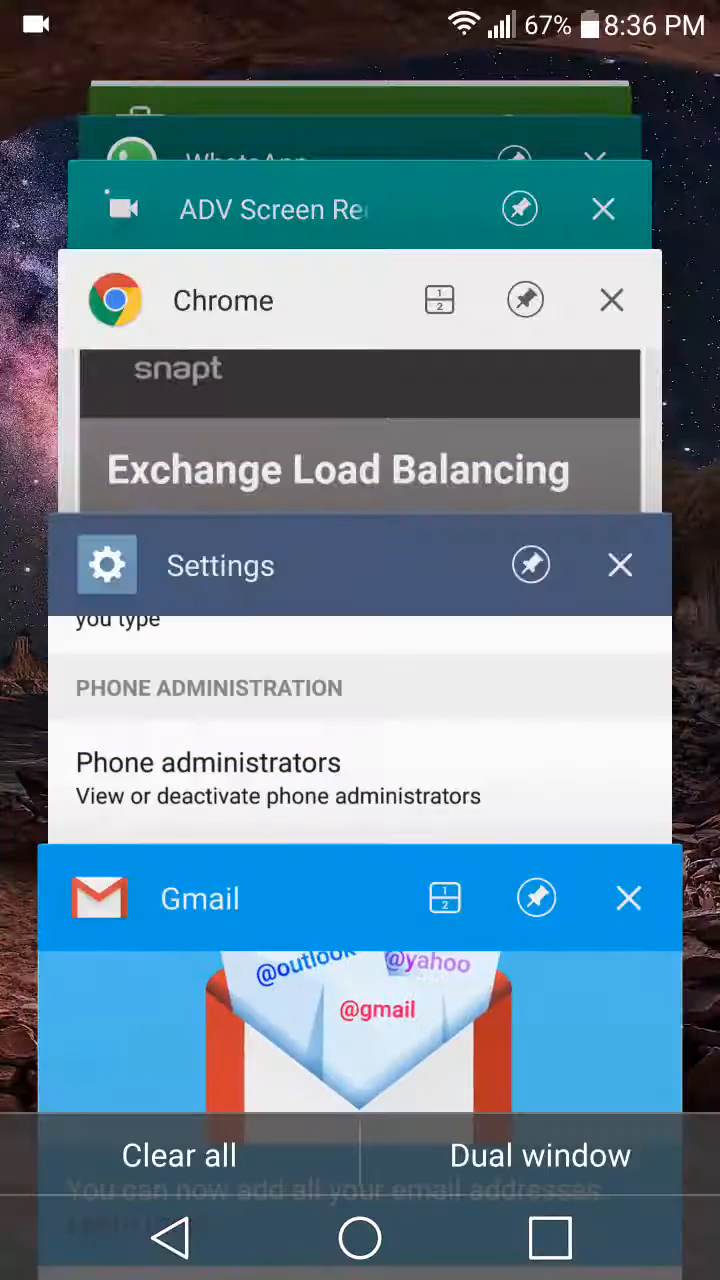
pyautogui.scroll(-3)
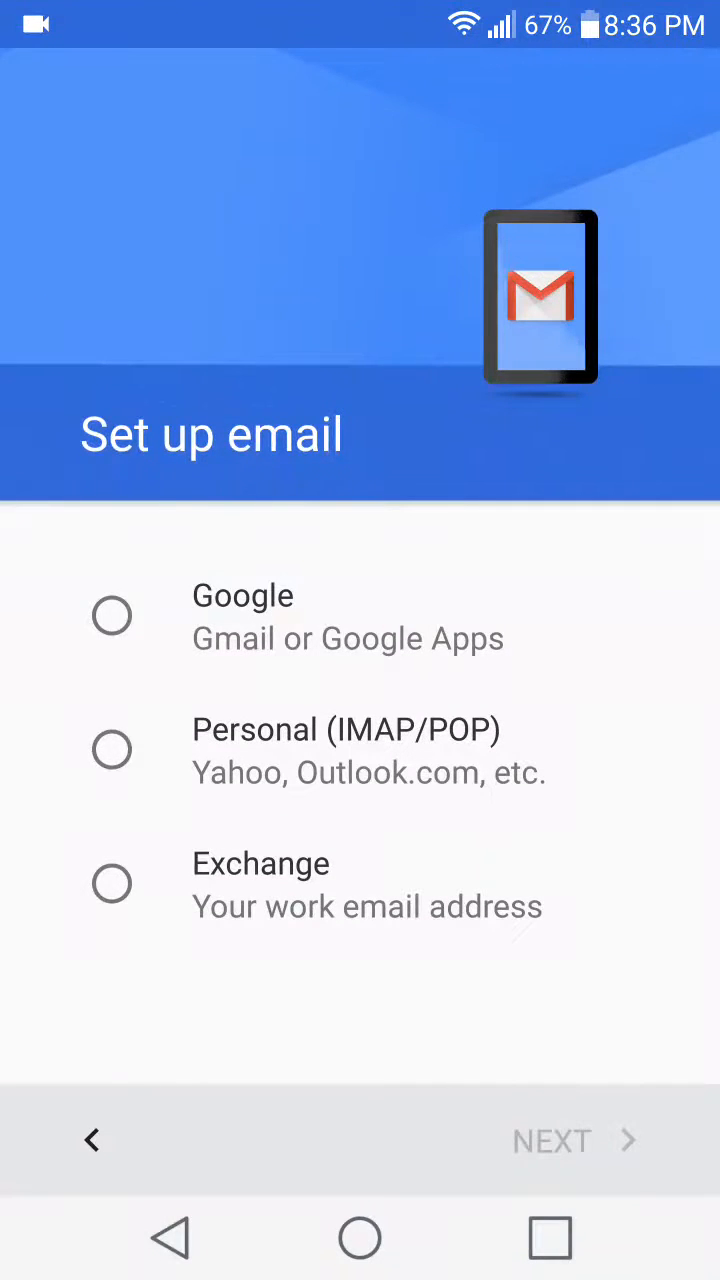
# Step: Select Exchange as the account type on Gmail's Set up email screen
pyautogui.click(112, 884)
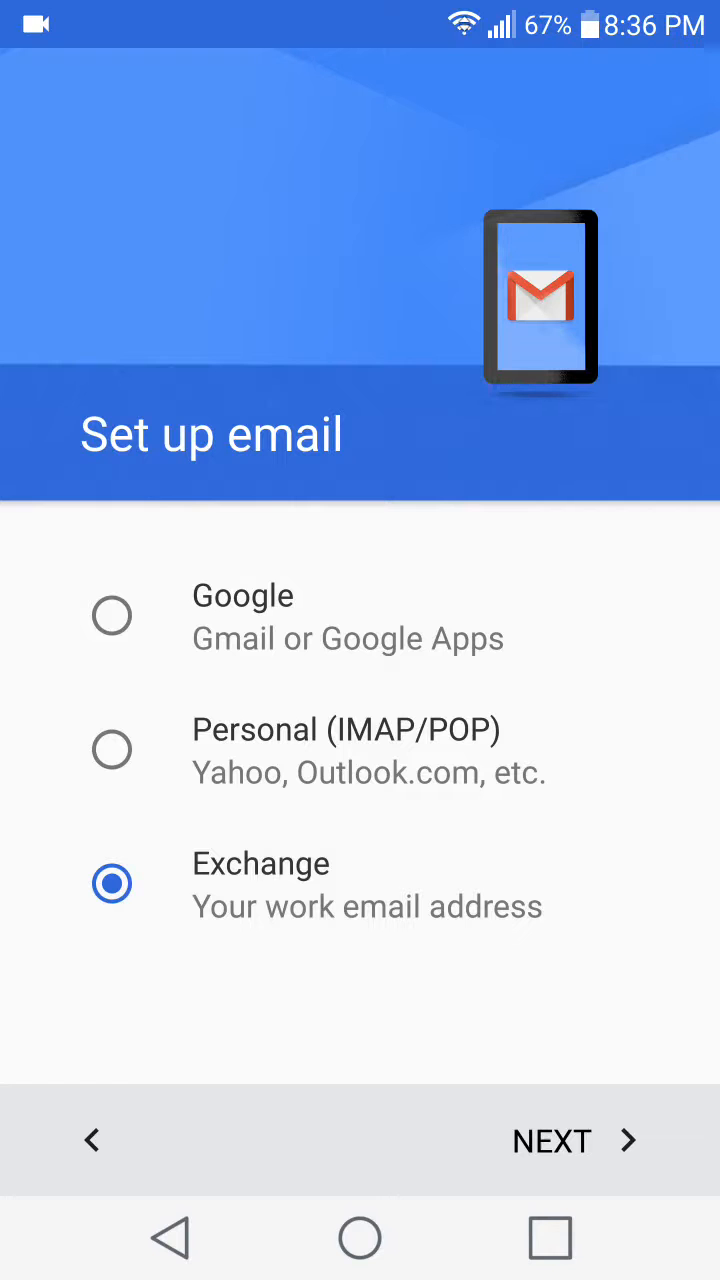